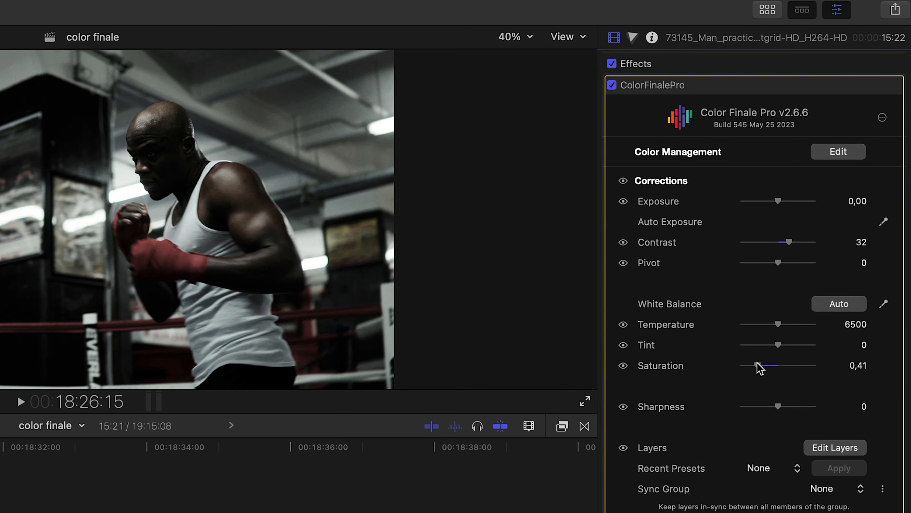
- Lower the boxing clip's Contrast to 18, leaving saturation at 0.41
left_click_drag(803, 242, 782, 243)
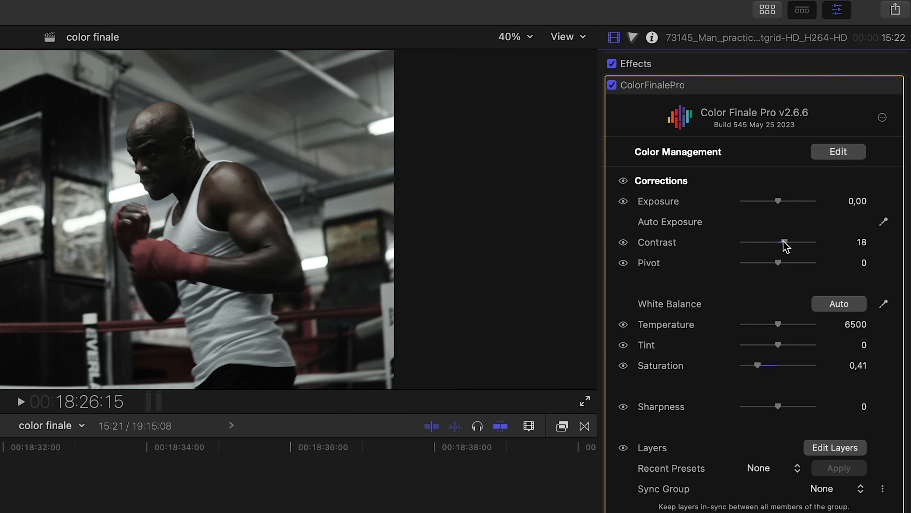
mouse_move(655, 373)
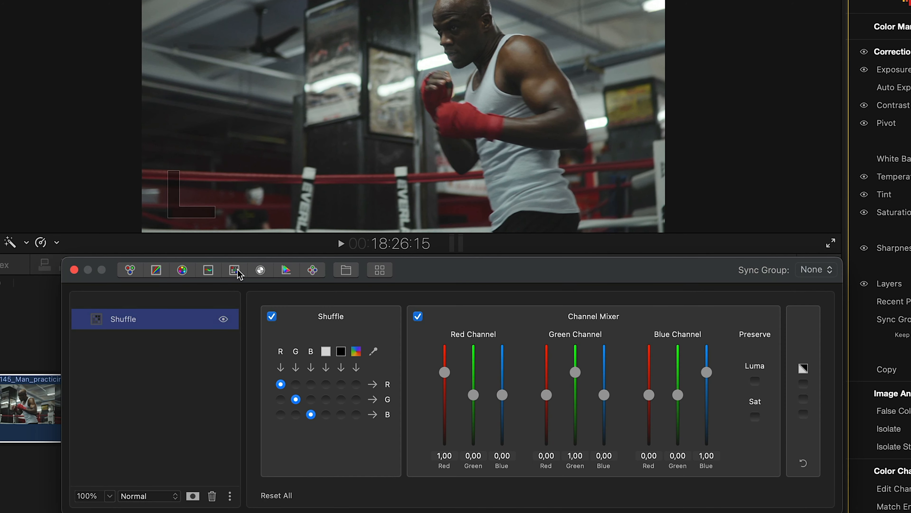
- Route the Shuffle layer's red channel into the green and blue outputs and blend it as Overlay
left_click(280, 398)
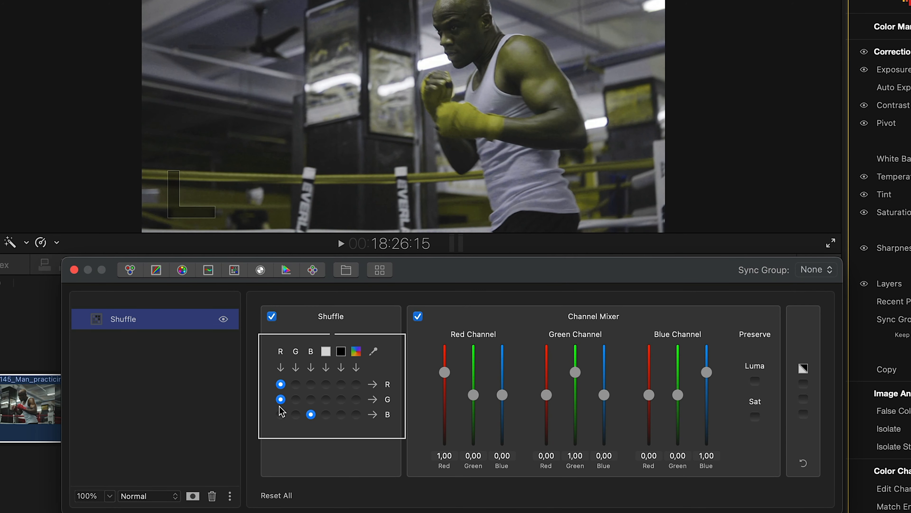
left_click(280, 414)
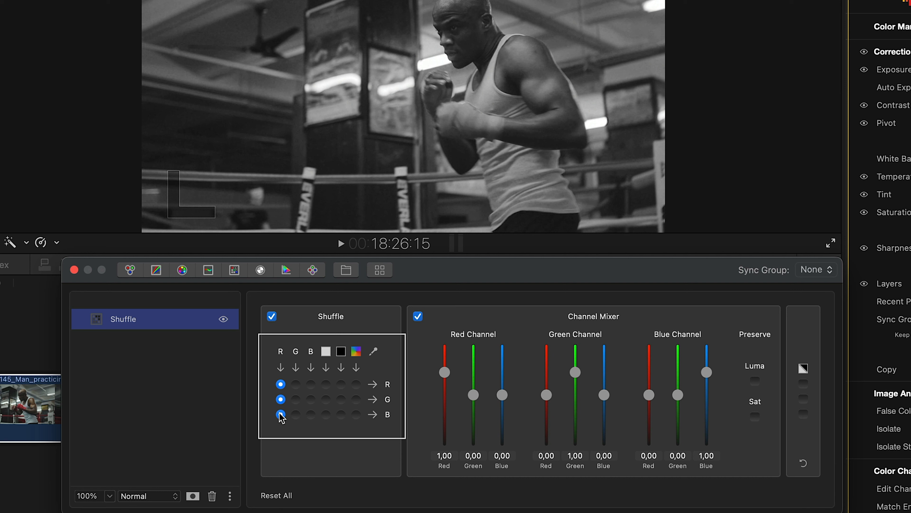
left_click(280, 414)
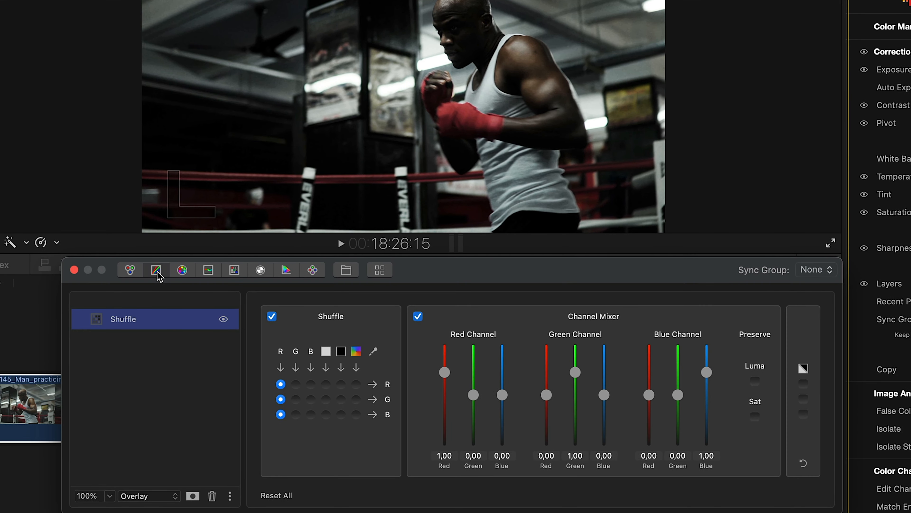
- Add a Curves layer above the Shuffle layer in the Color Finale stack
left_click(156, 269)
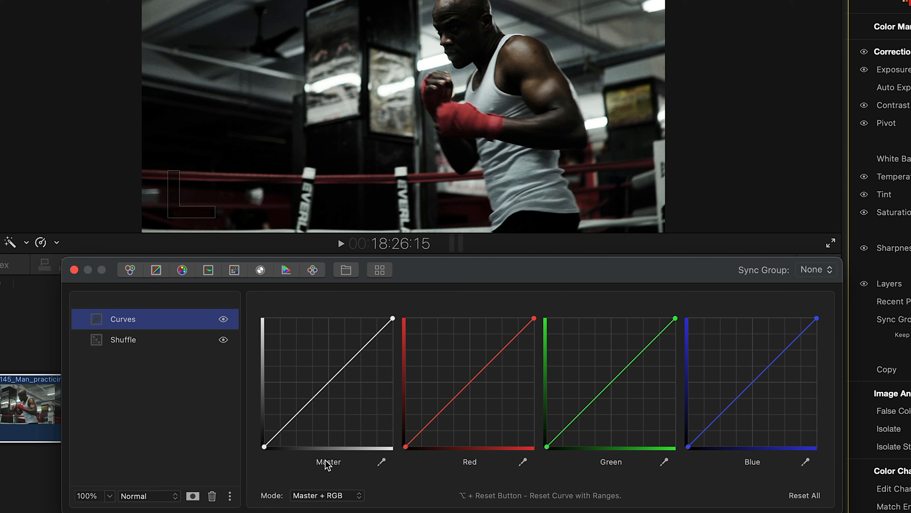
left_click(293, 414)
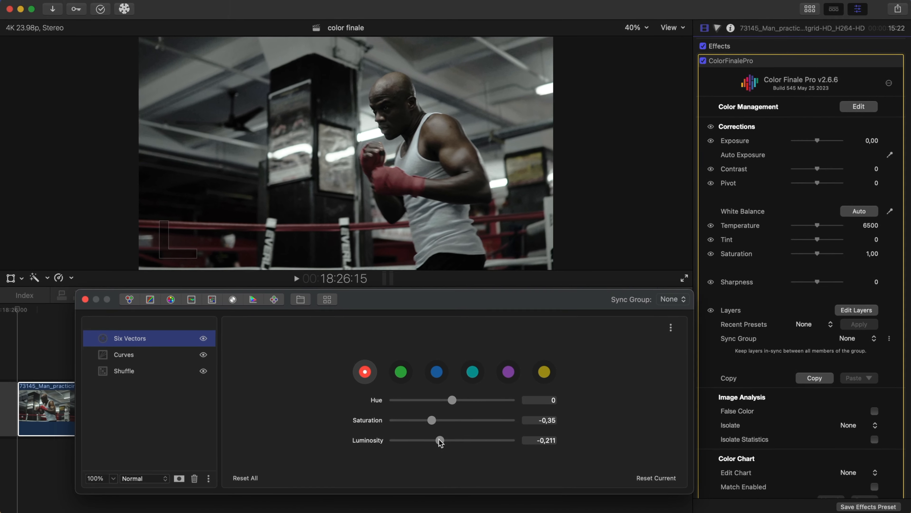
- Darken the red vector's luminosity to about -0.21 in the Six Vectors layer
left_click(203, 338)
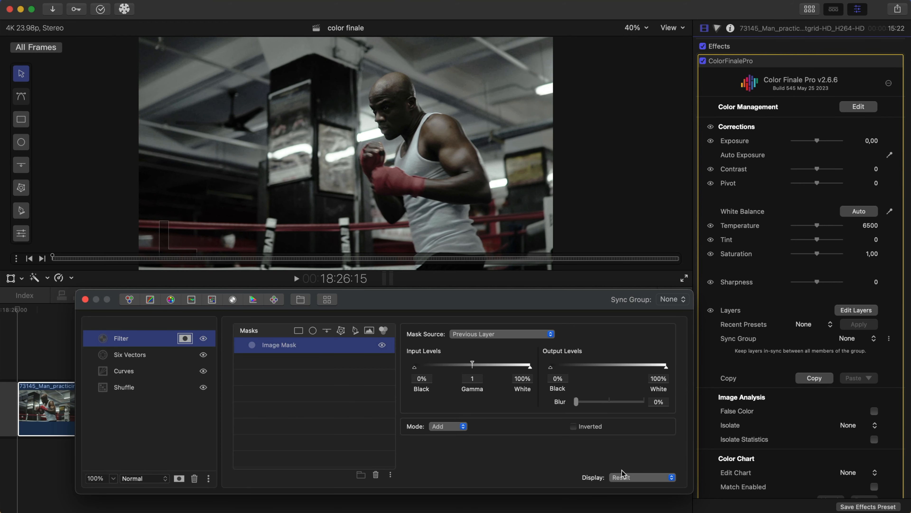
- Raise the Filter layer's image-mask input gamma to about 1.27 and refine its input levels
left_click_drag(469, 365, 487, 365)
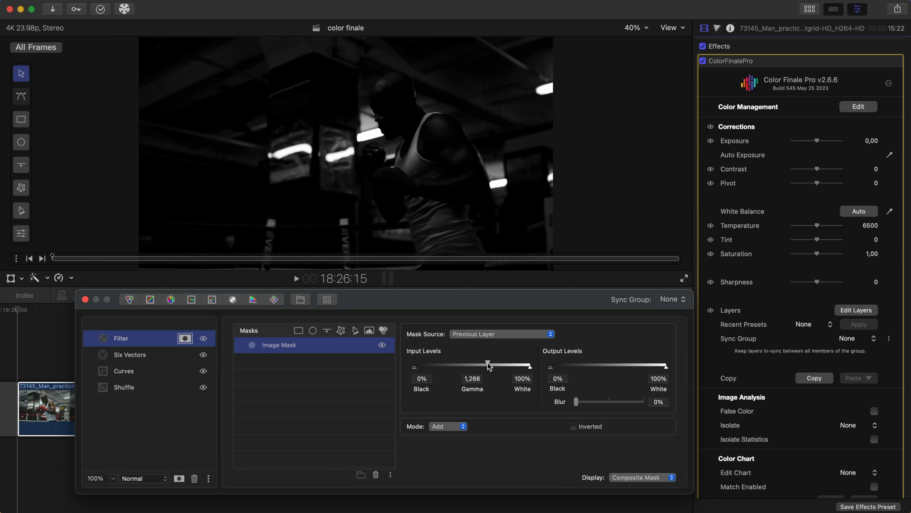
left_click_drag(576, 402, 584, 401)
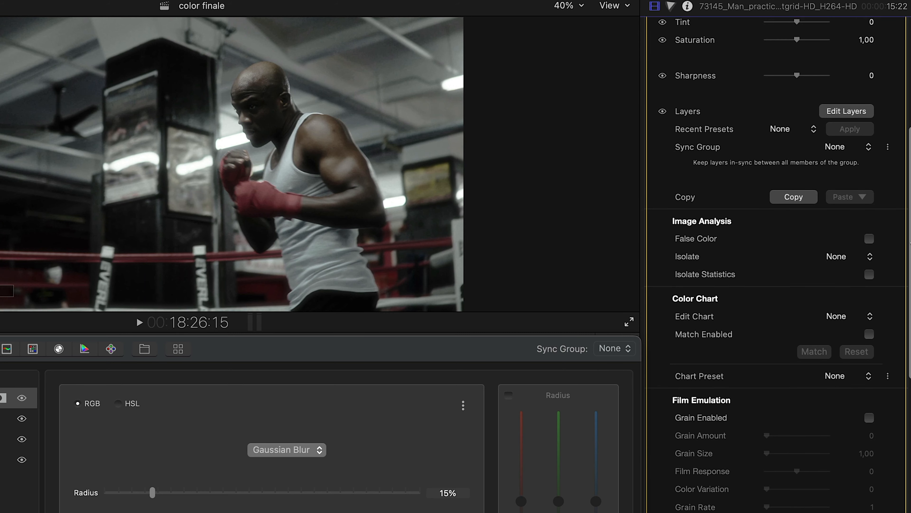
- Enable film grain under Film Emulation and adjust grain size to about 4.85
left_click(869, 418)
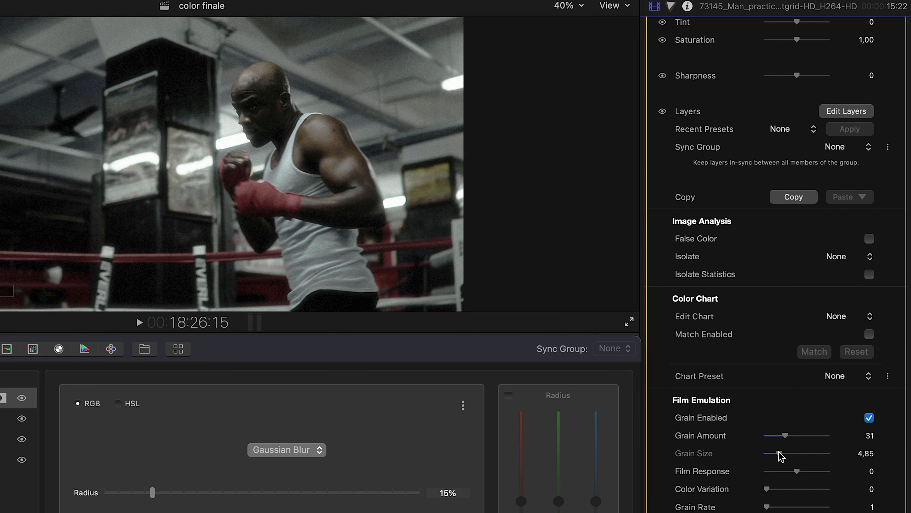
left_click_drag(788, 453, 777, 453)
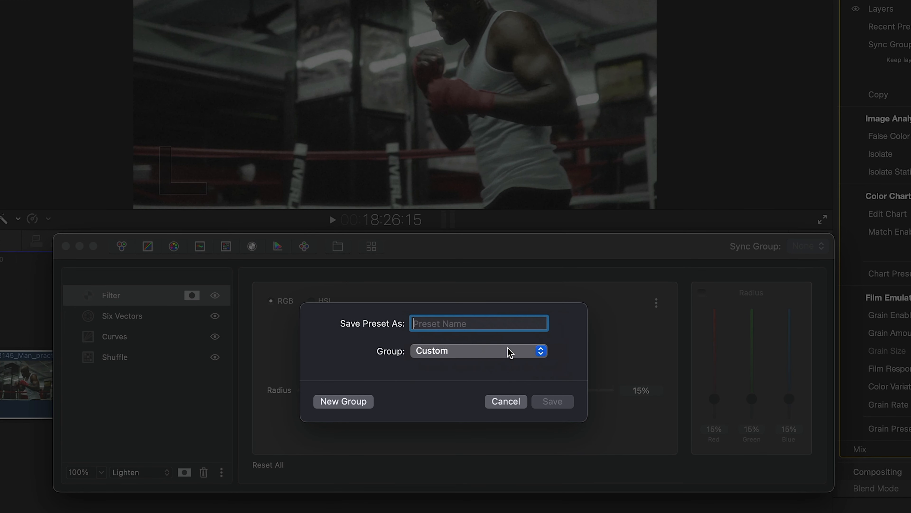
- Name the preset 'Bleach bypass' in the Custom group and save it
type("Bleach b")
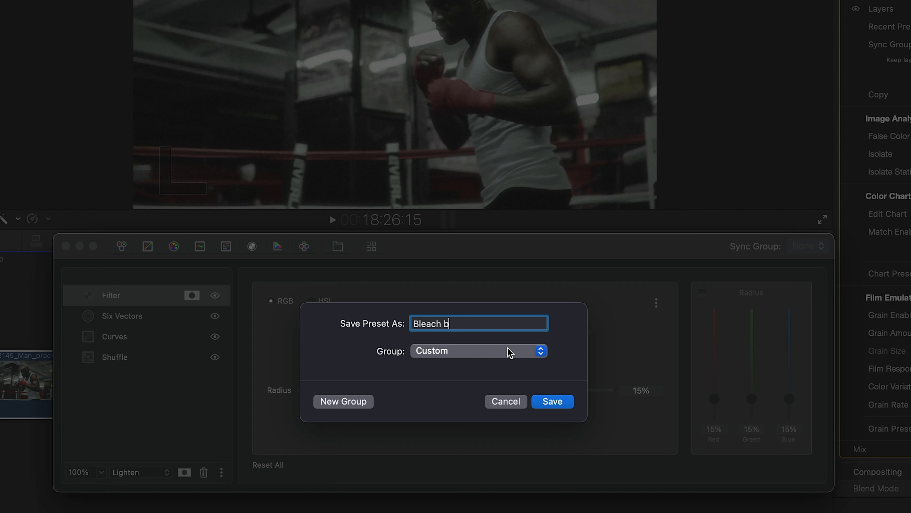
left_click(552, 401)
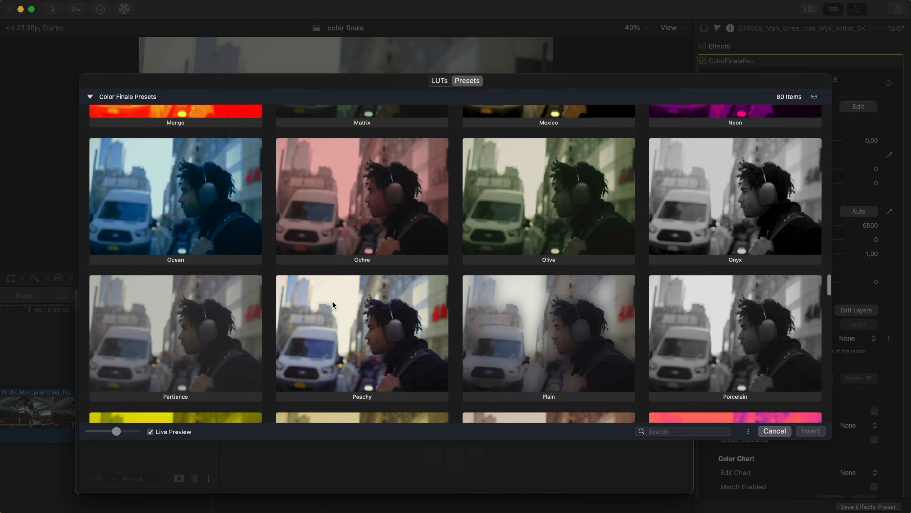
- Insert the Bleach bypass preset onto the street clip from the presets browser, then select the muscle car clip
scroll("down", 3)
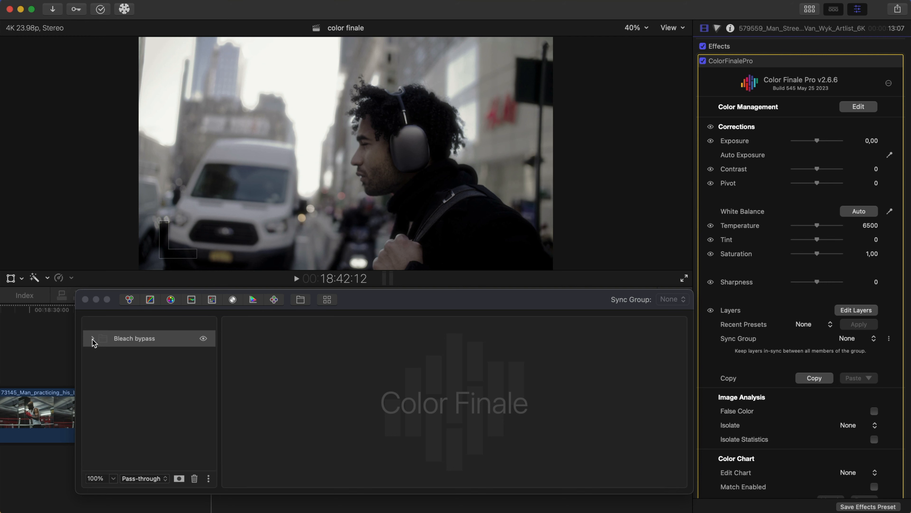
left_click(93, 338)
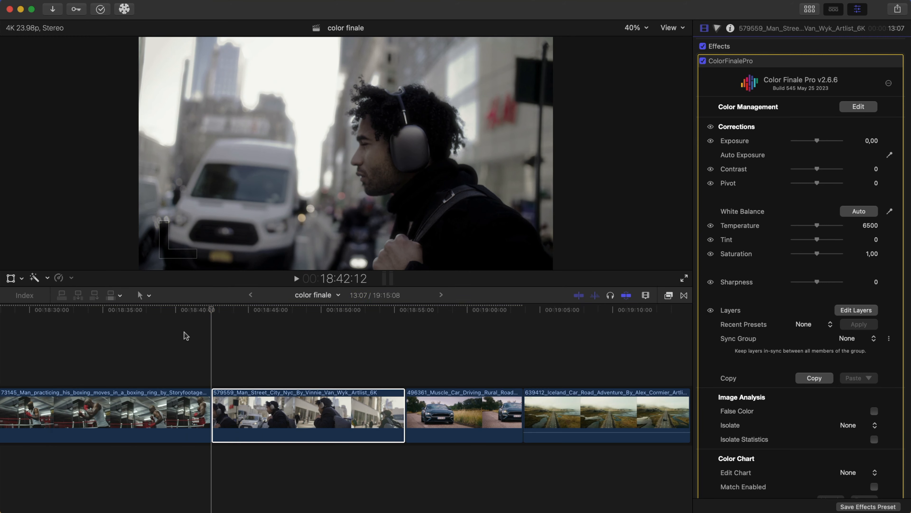
left_click(463, 415)
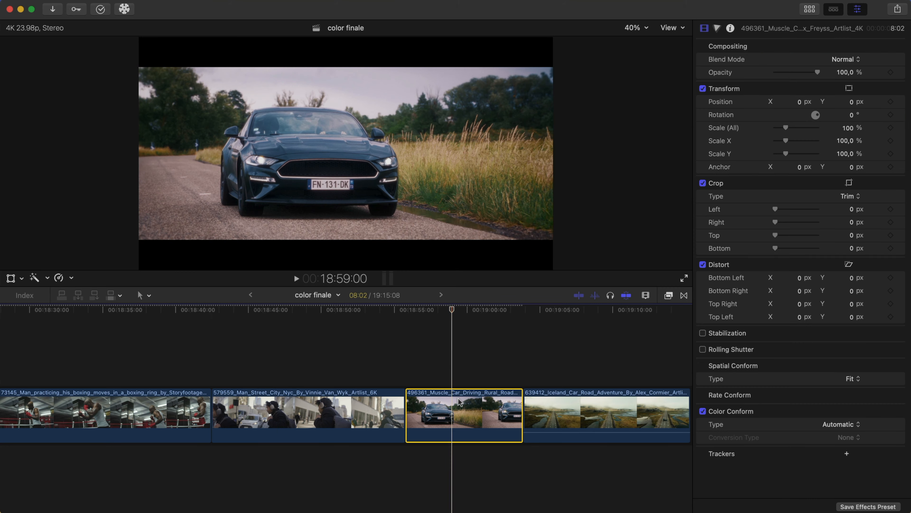